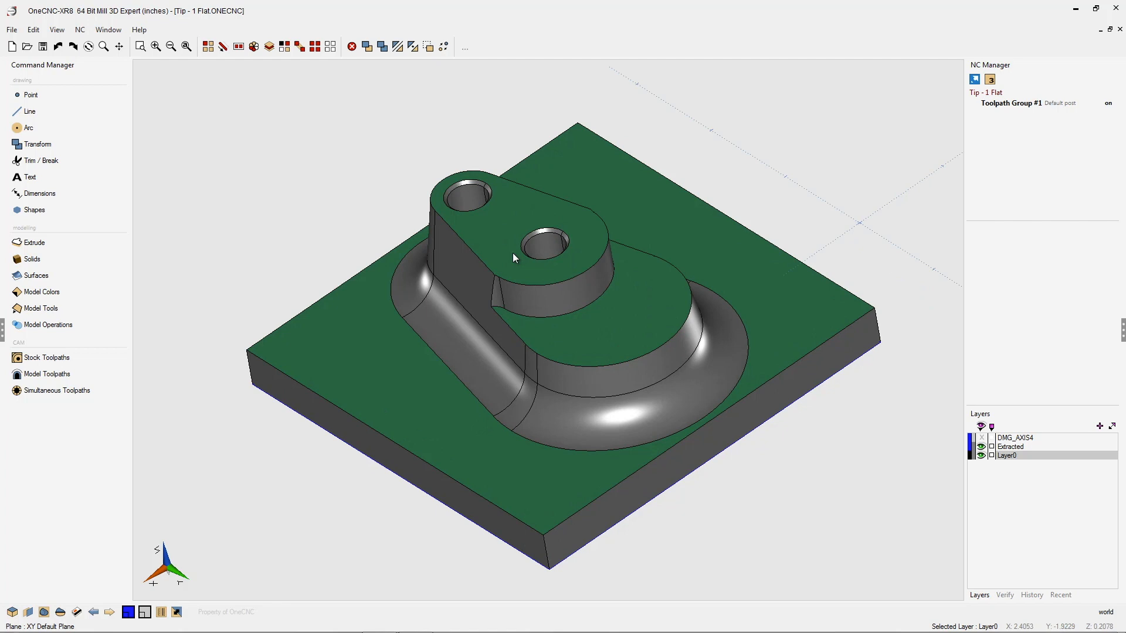
mouse_move(457, 422)
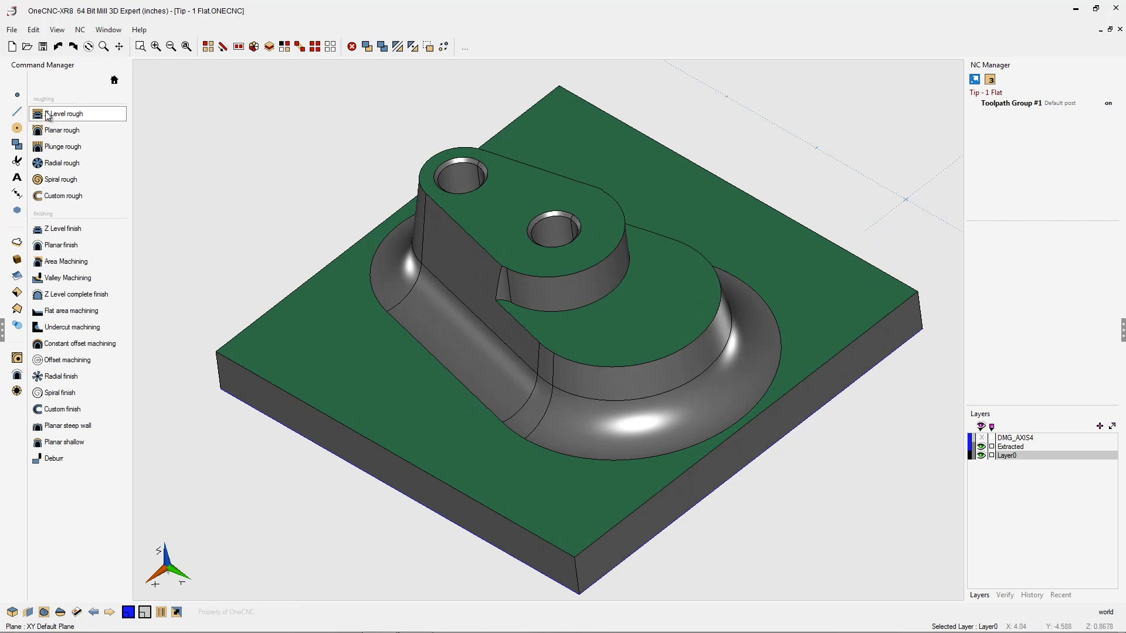
Start a Z Level roughing toolpath and advance past tool, clearance and machining style pages.
left_click(65, 114)
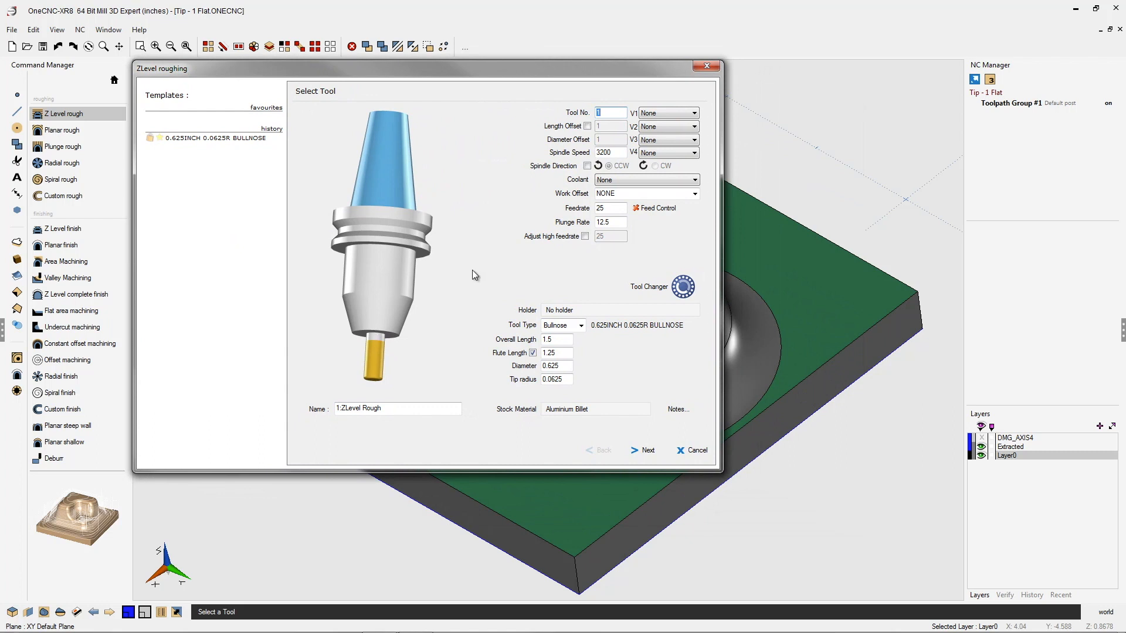
mouse_move(528, 387)
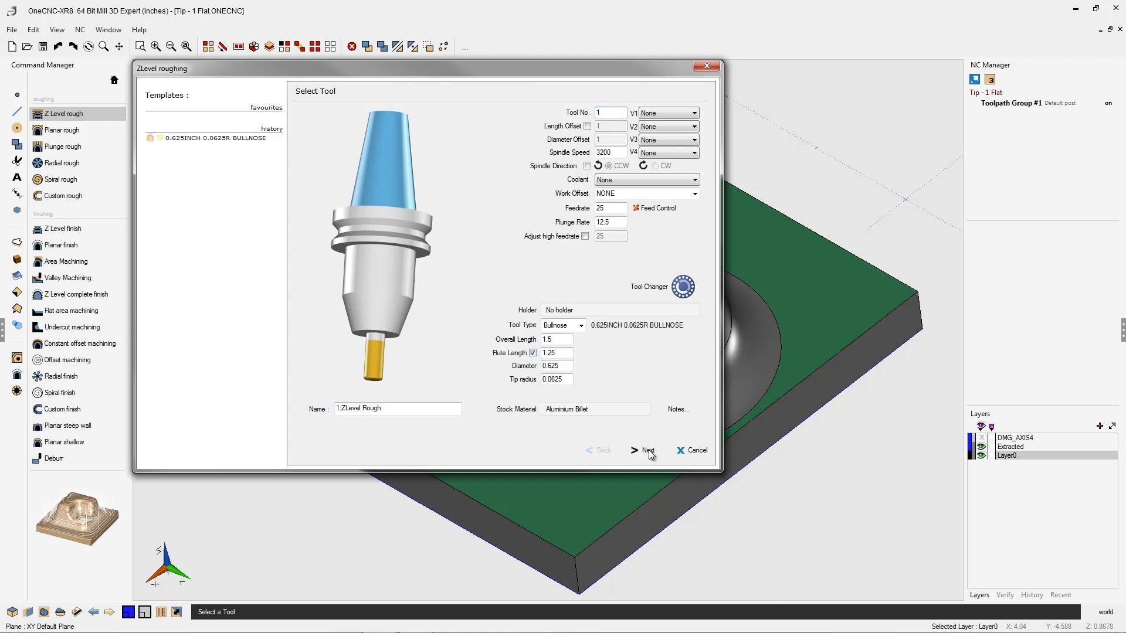
left_click(645, 451)
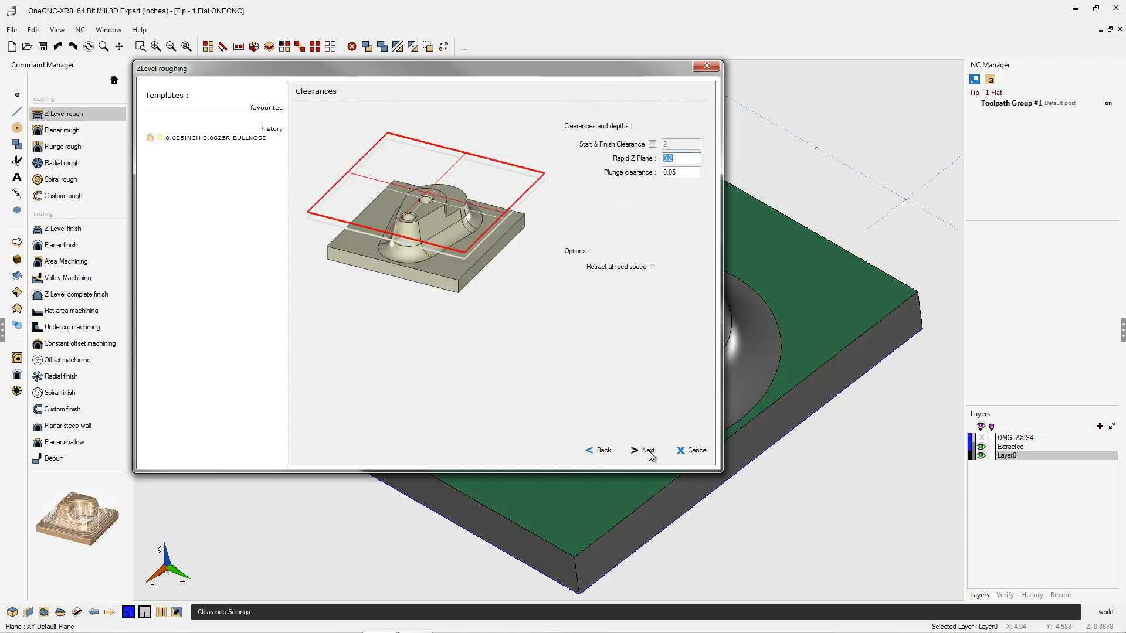
left_click(645, 451)
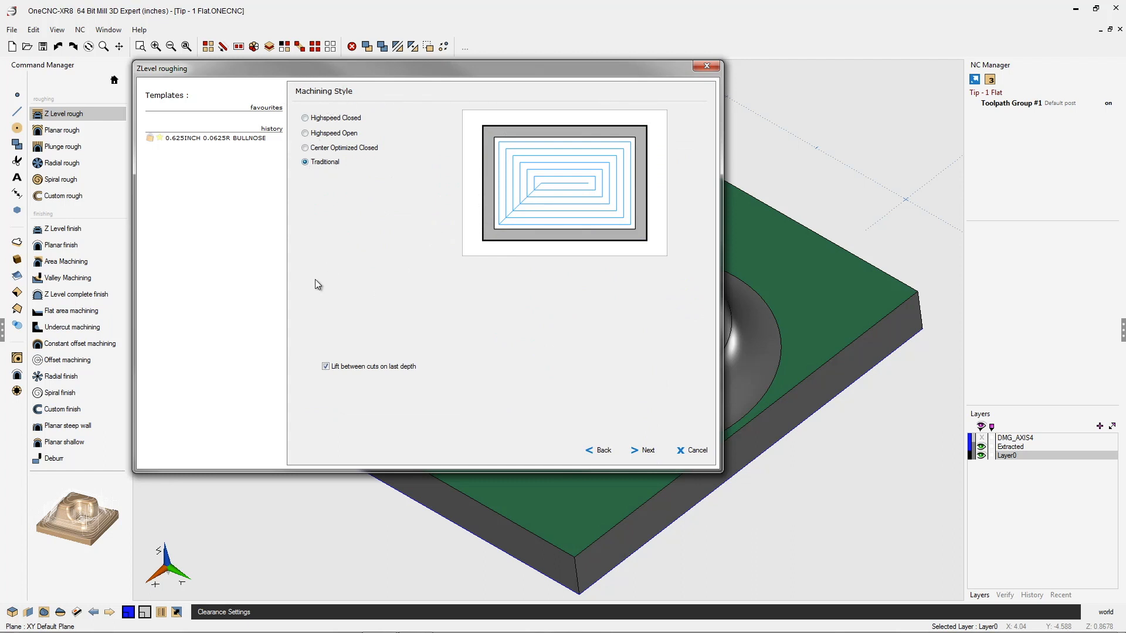
left_click(641, 451)
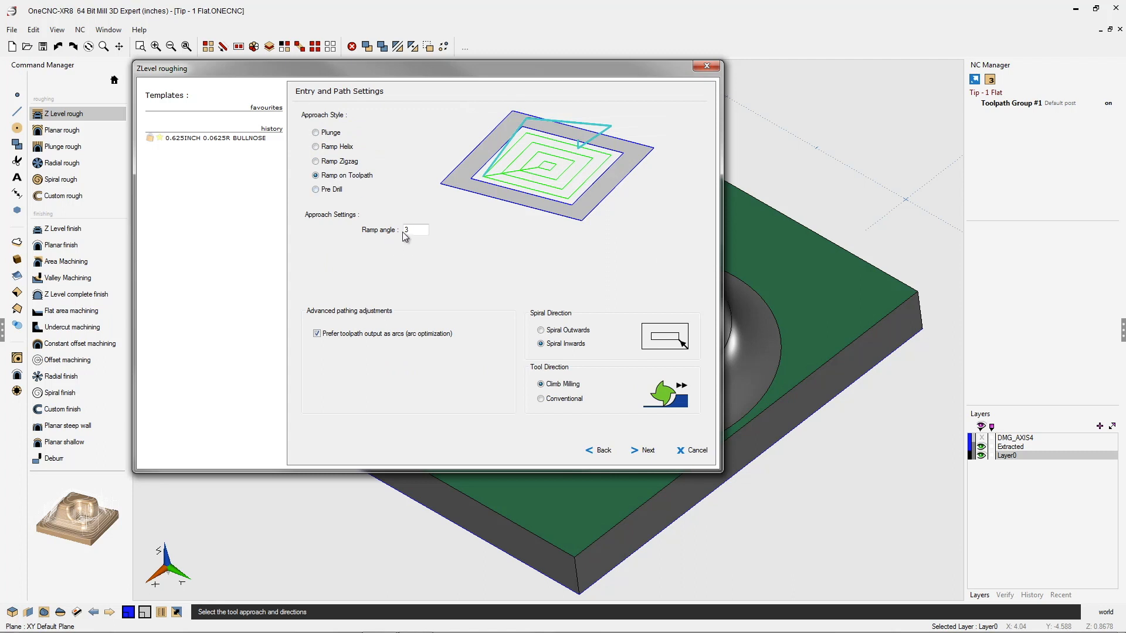
mouse_move(660, 462)
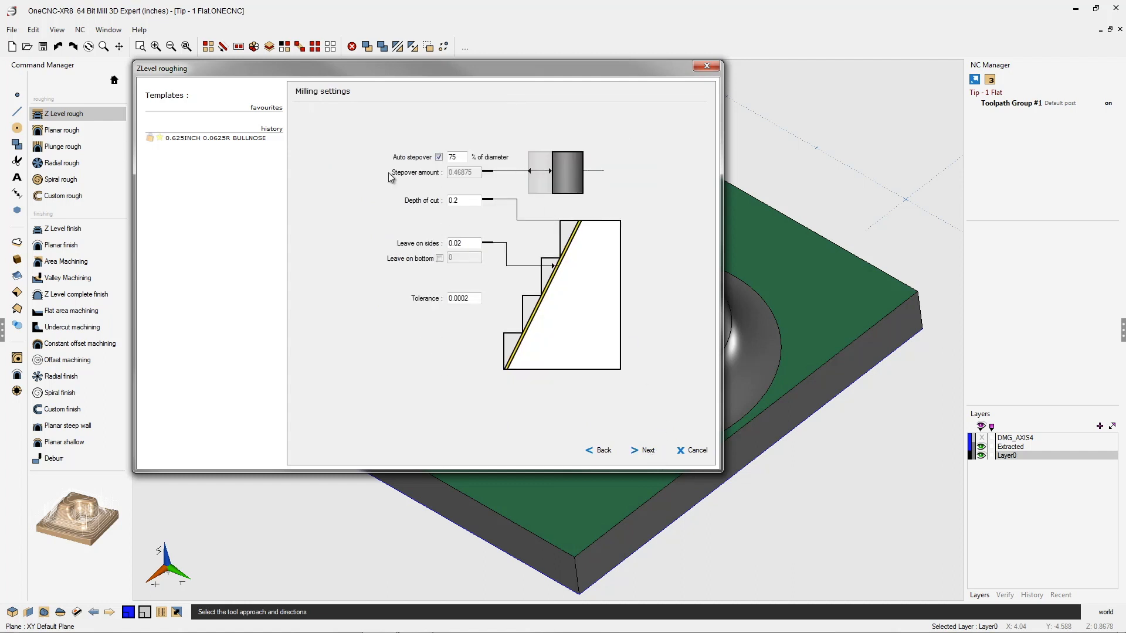
Set the depth of cut to 0.25 and 0.02 left on sides.
left_click(464, 200)
type("5")
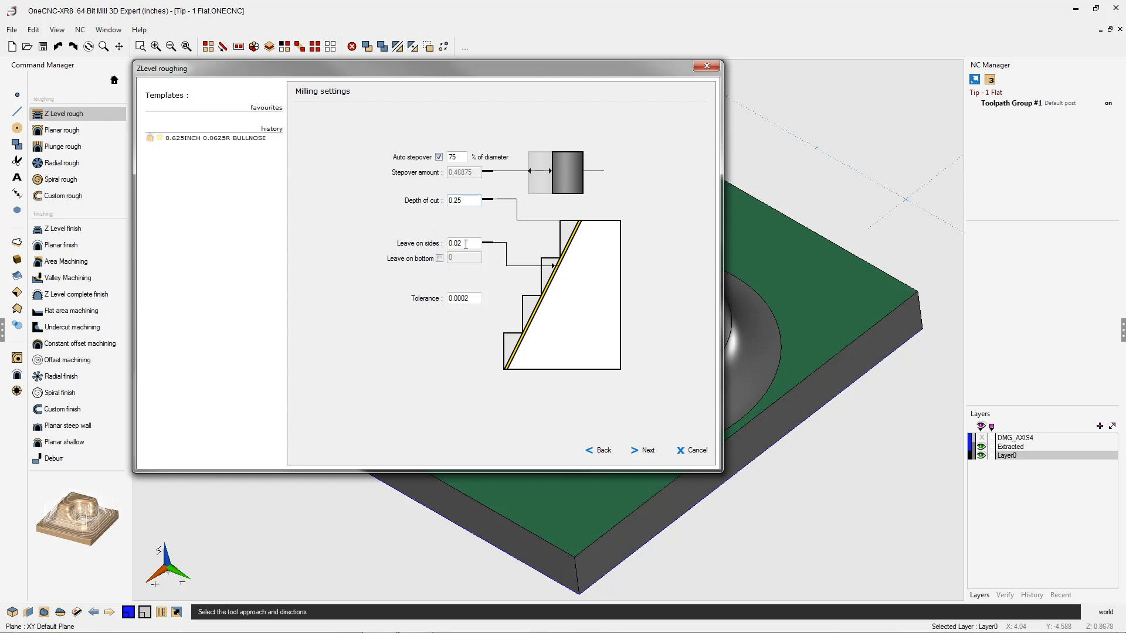
double_click(463, 243)
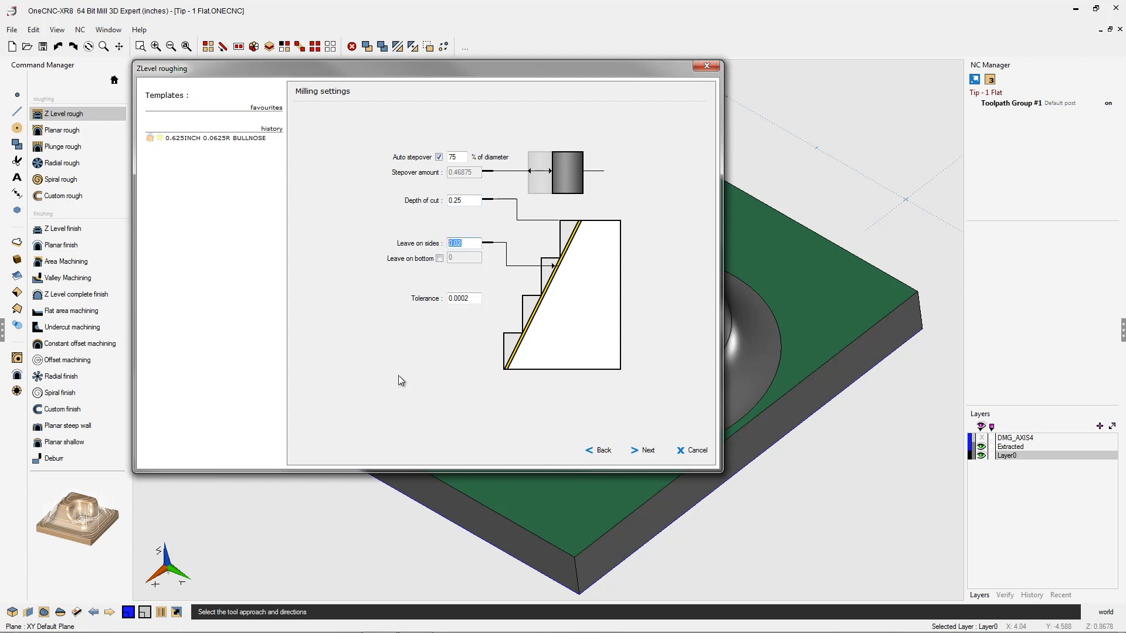
left_click(642, 450)
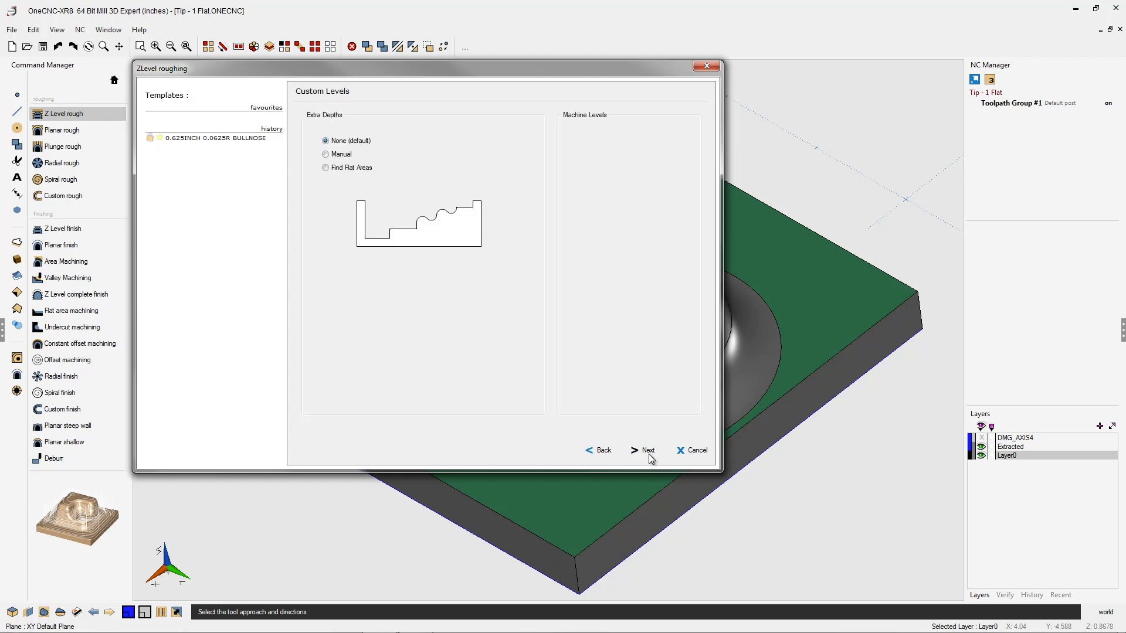
mouse_move(310, 184)
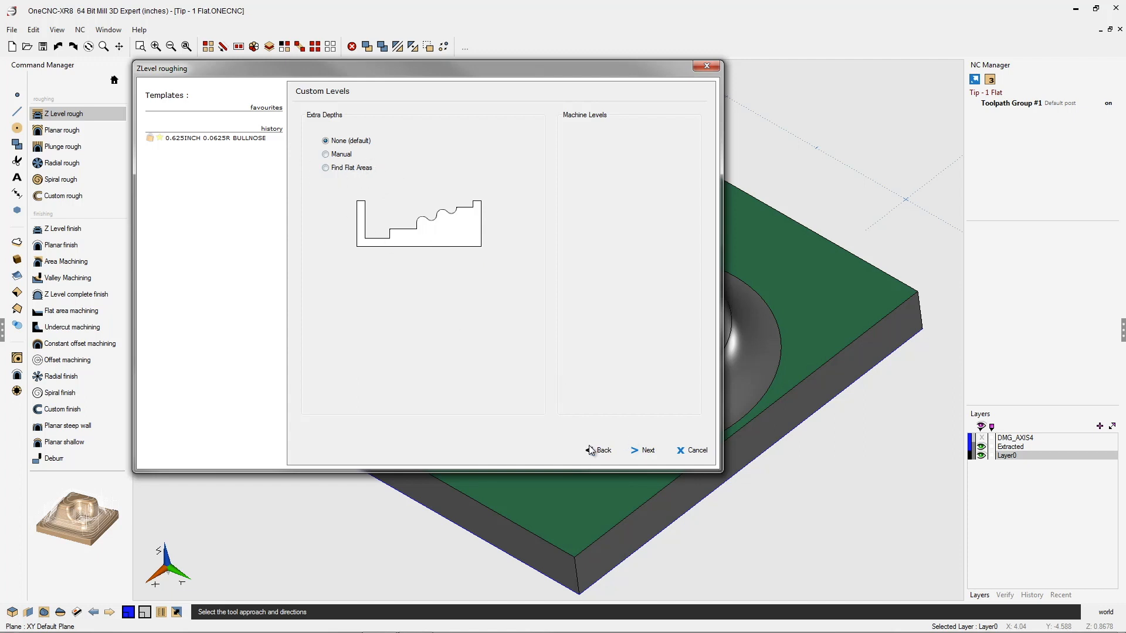
Keep default custom levels and extents-box boundary, then generate the roughing toolpath.
left_click(641, 451)
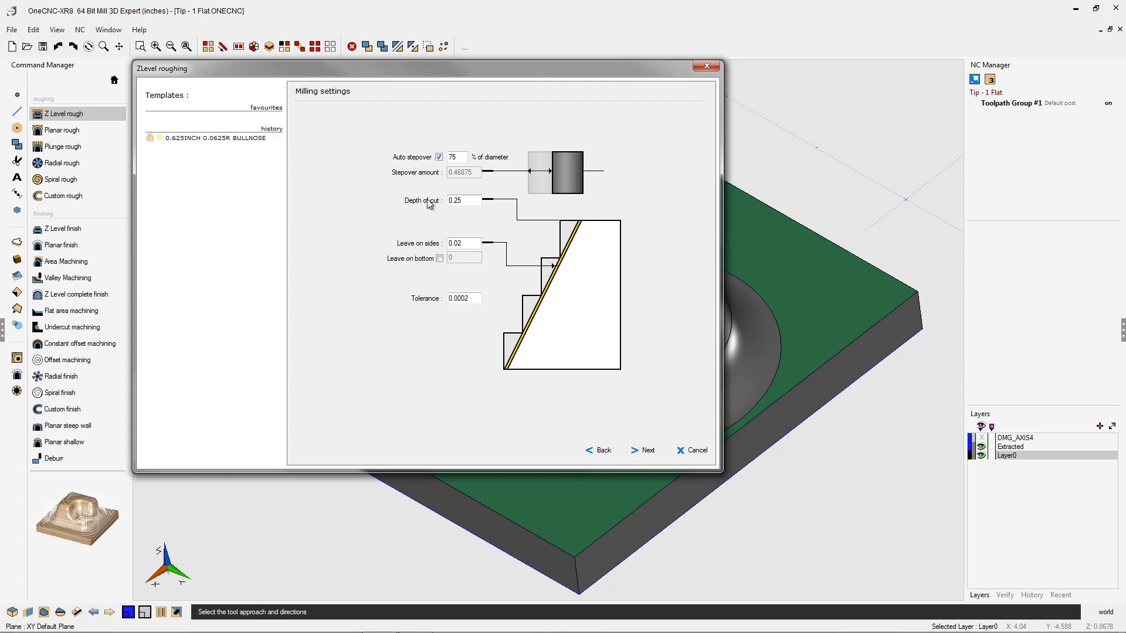
mouse_move(464, 233)
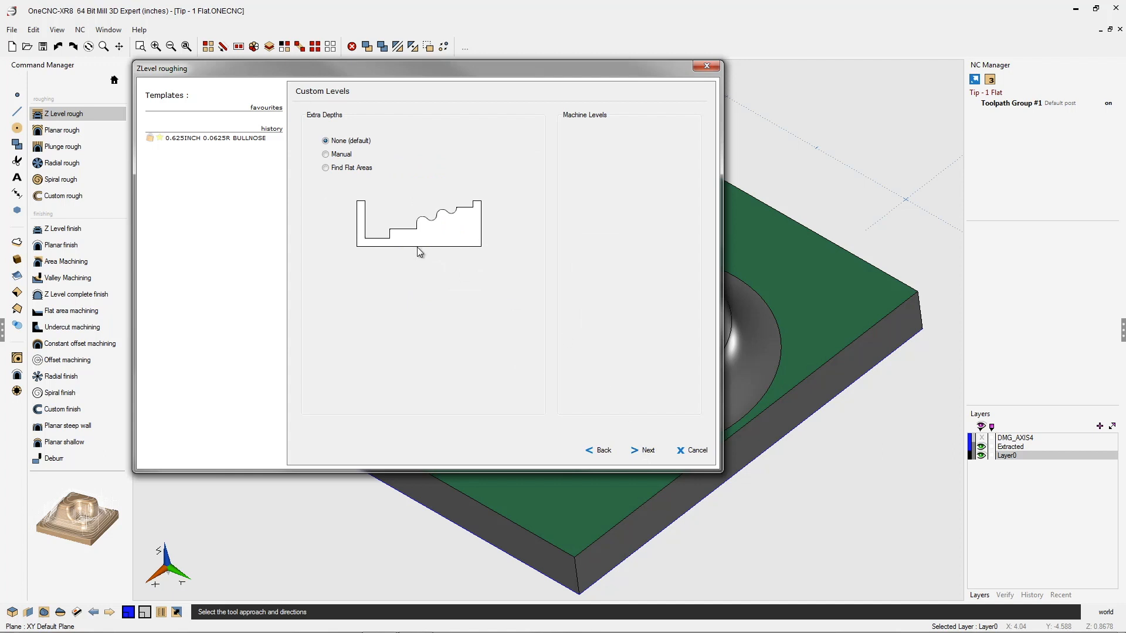
left_click(643, 451)
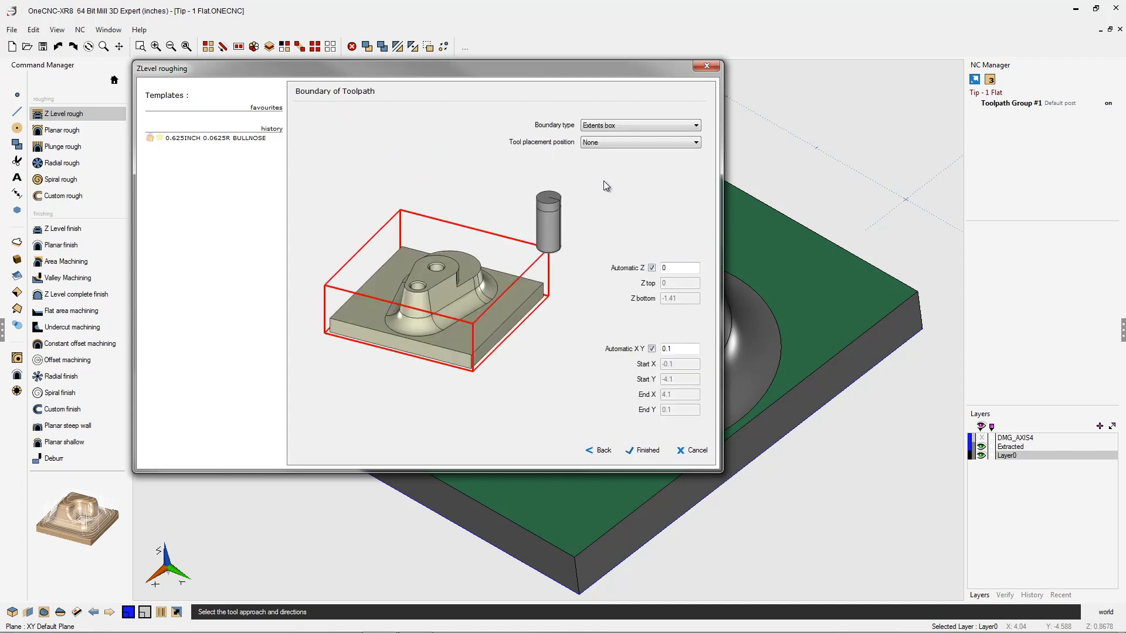
left_click(641, 451)
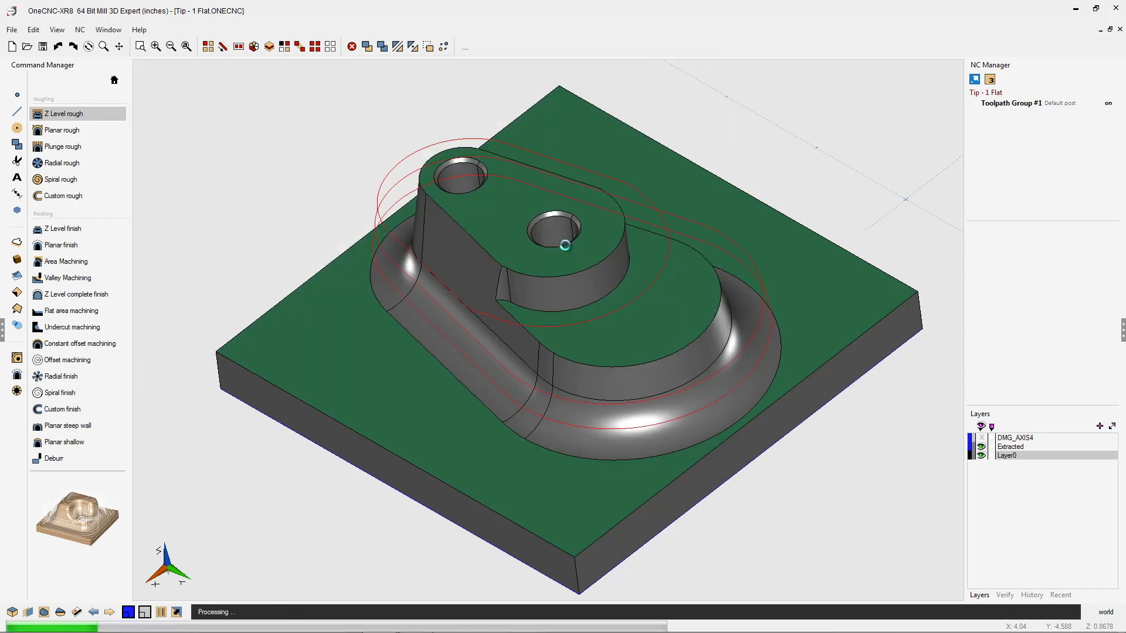
Verify the Z Level roughing toolpath with NC Solid Verification, accepting stock settings.
left_click(64, 113)
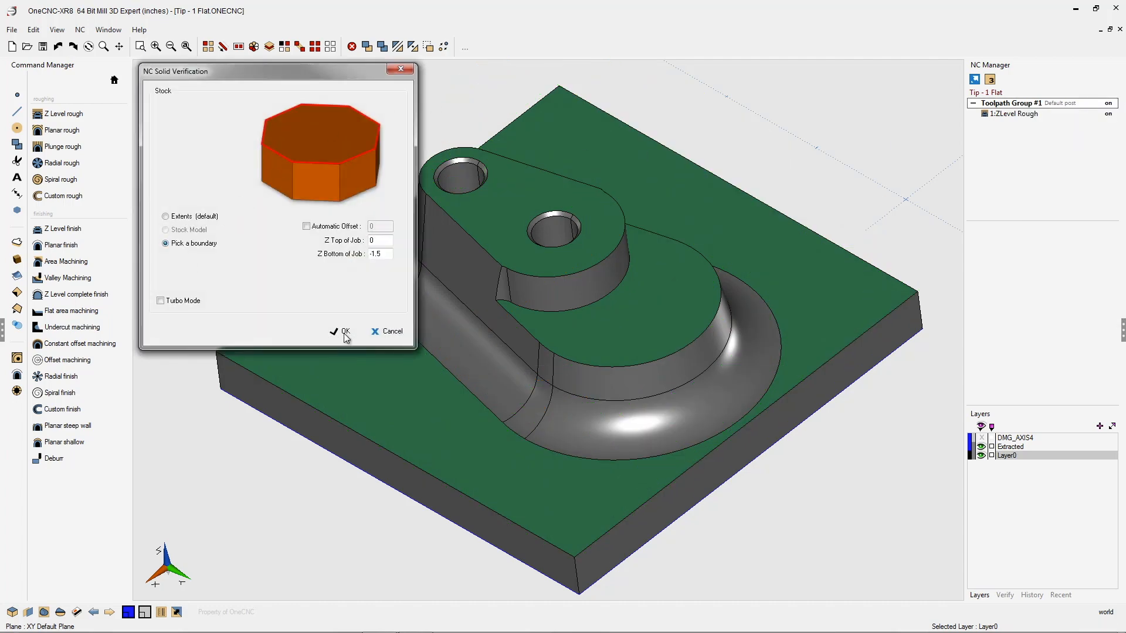
left_click(342, 331)
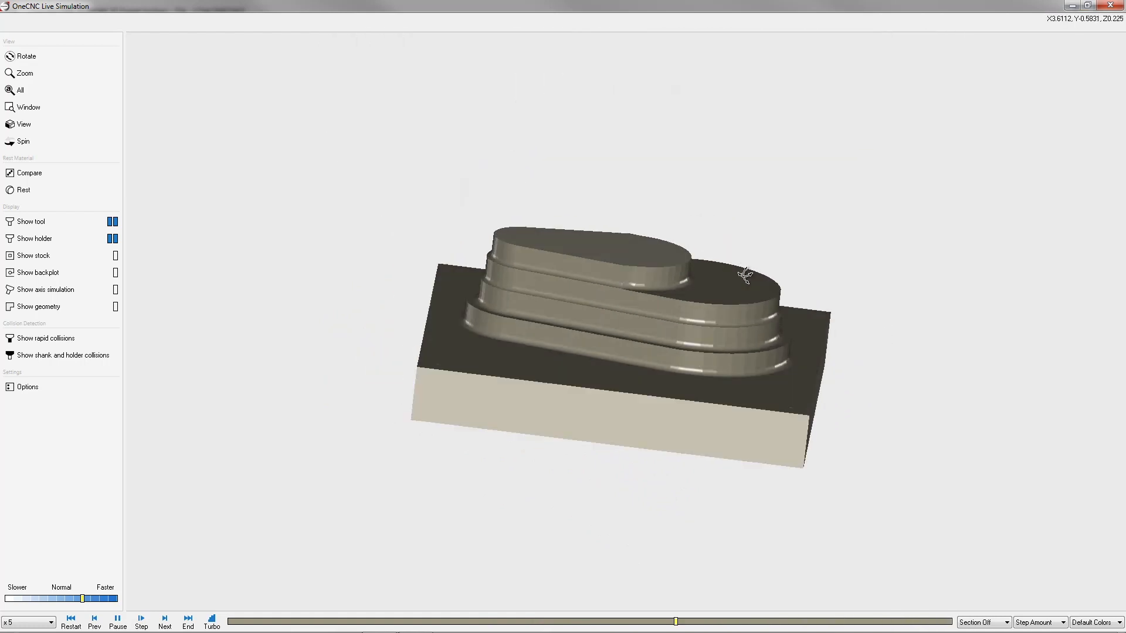
Compare the roughed part with the design model using a Side section view.
left_click(28, 56)
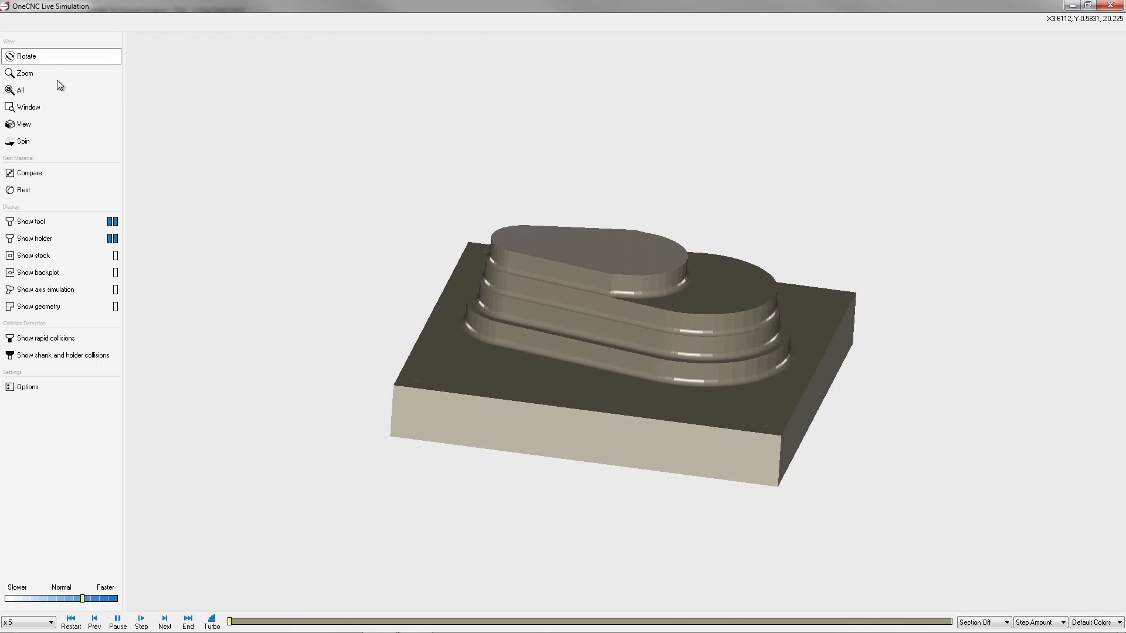
left_click(29, 172)
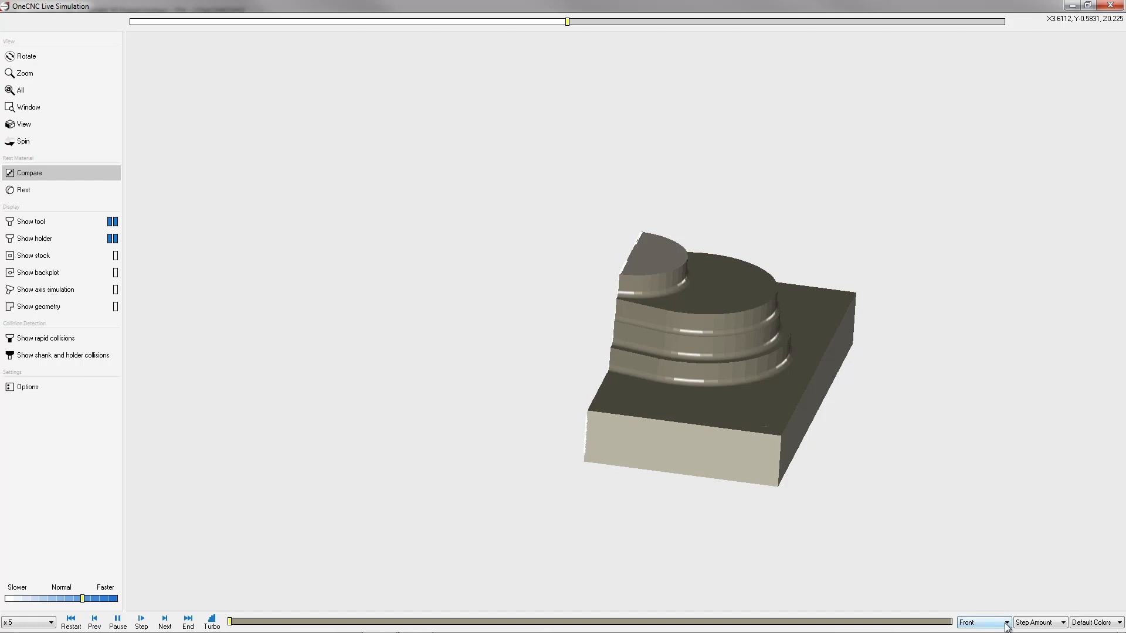
left_click(983, 622)
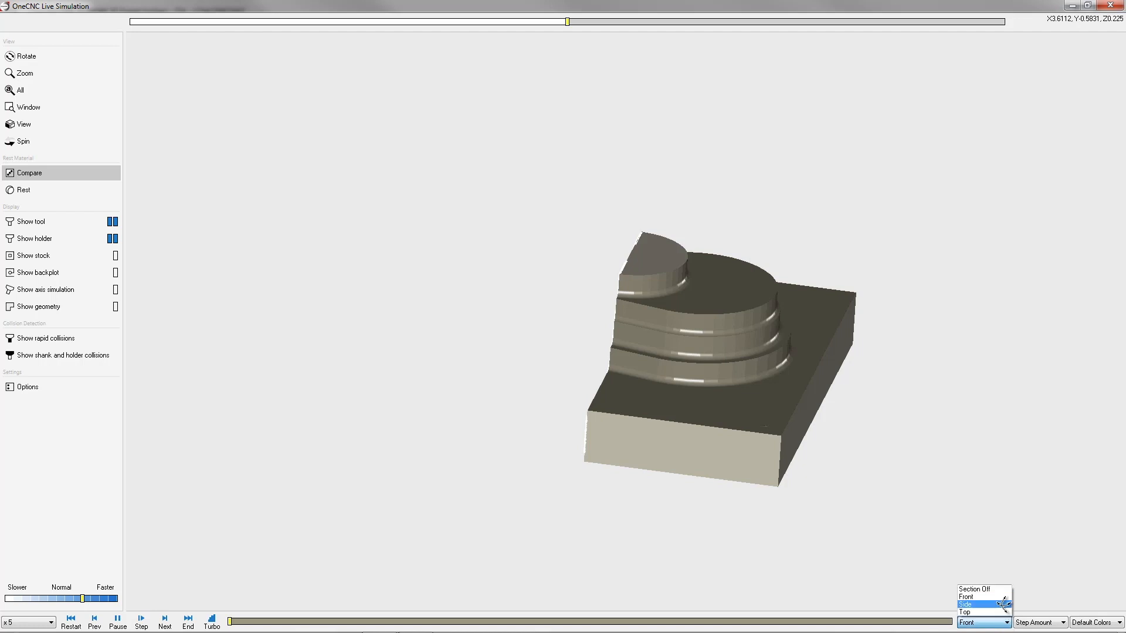
left_click(977, 604)
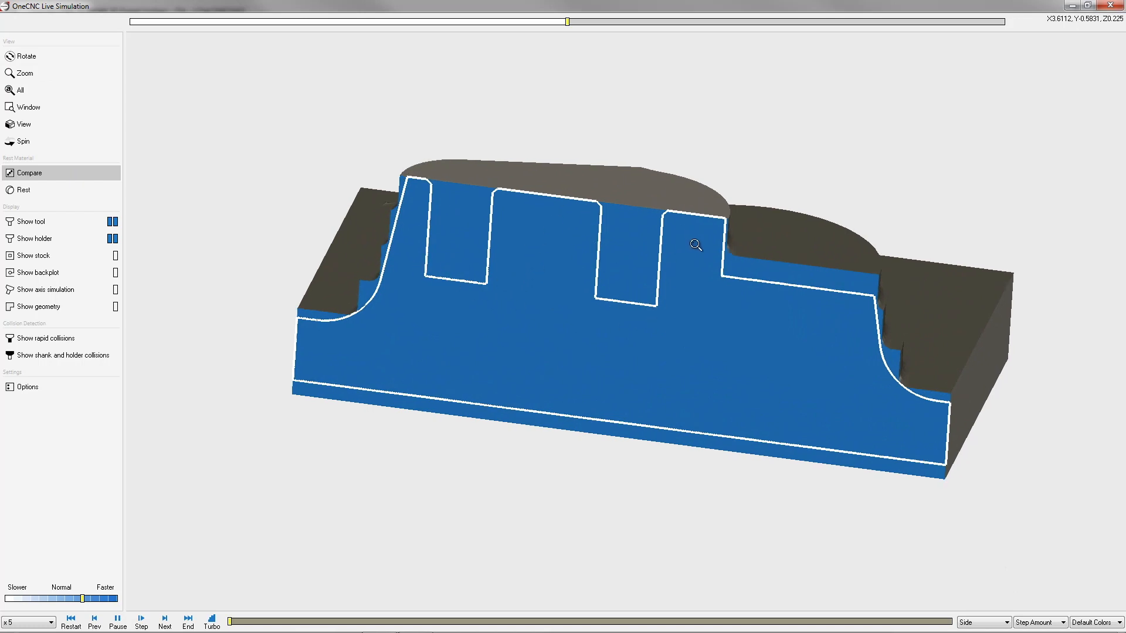
mouse_move(943, 404)
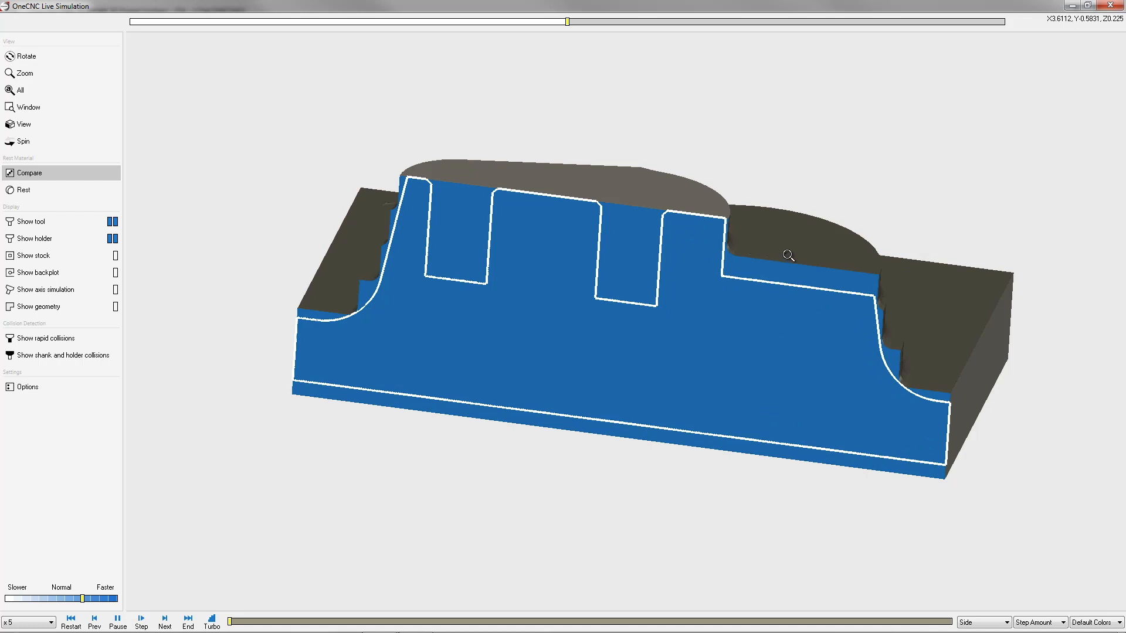
mouse_move(410, 192)
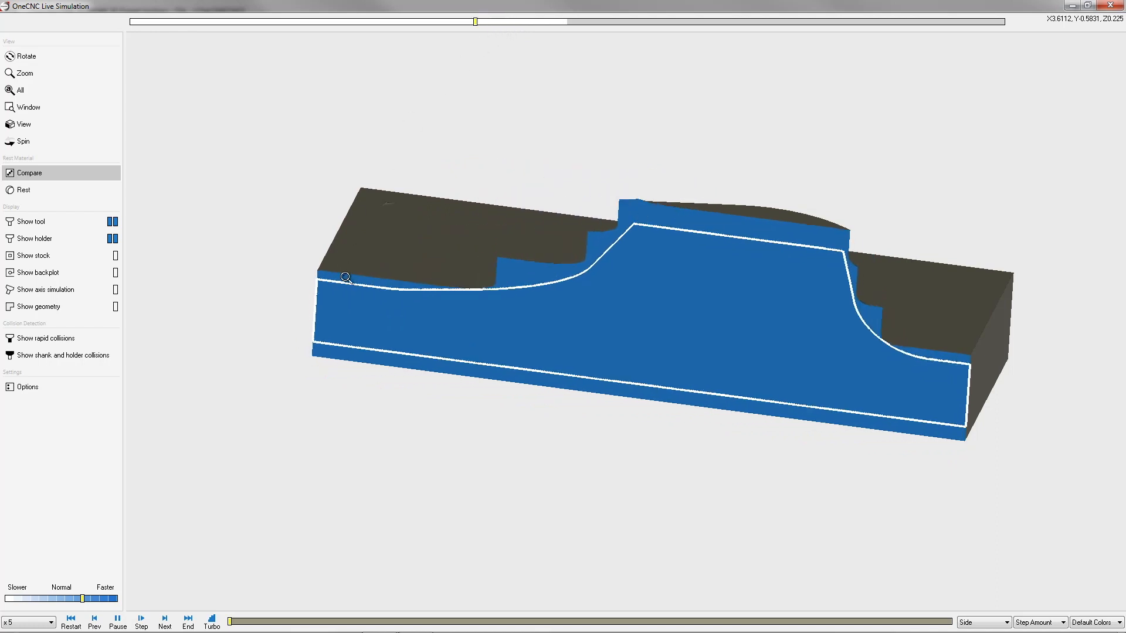
mouse_move(420, 253)
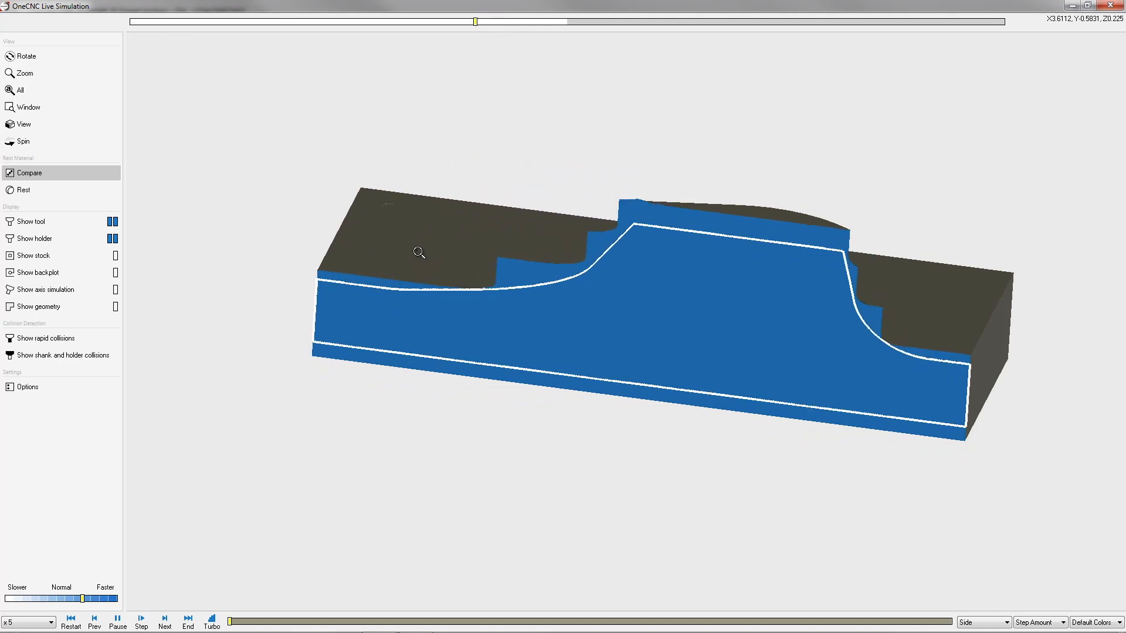
mouse_move(412, 260)
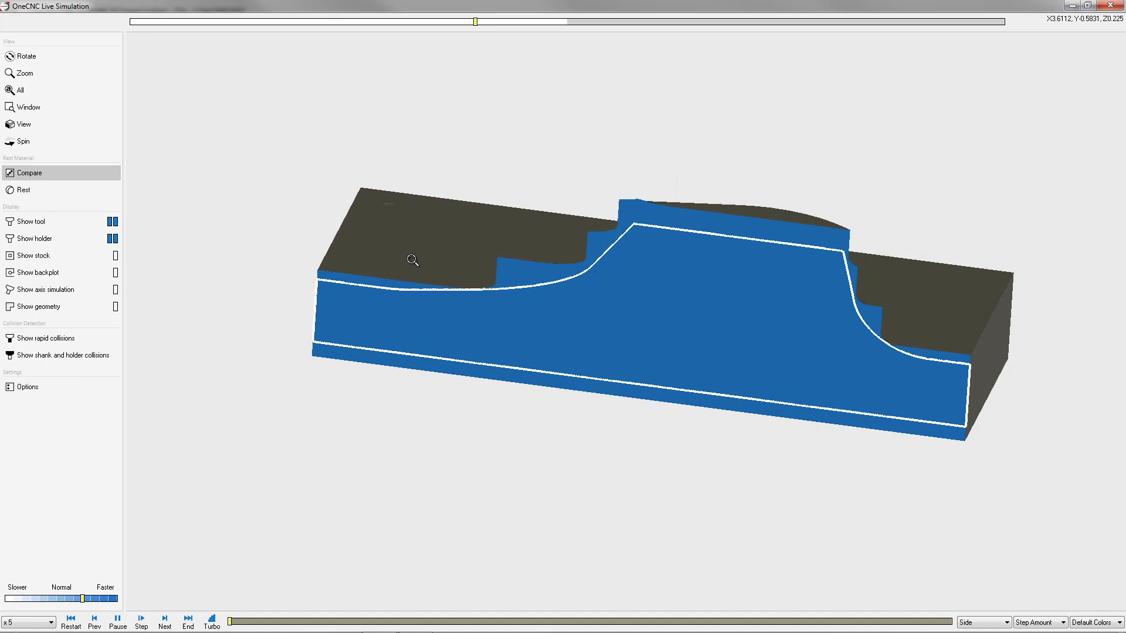
mouse_move(1037, 6)
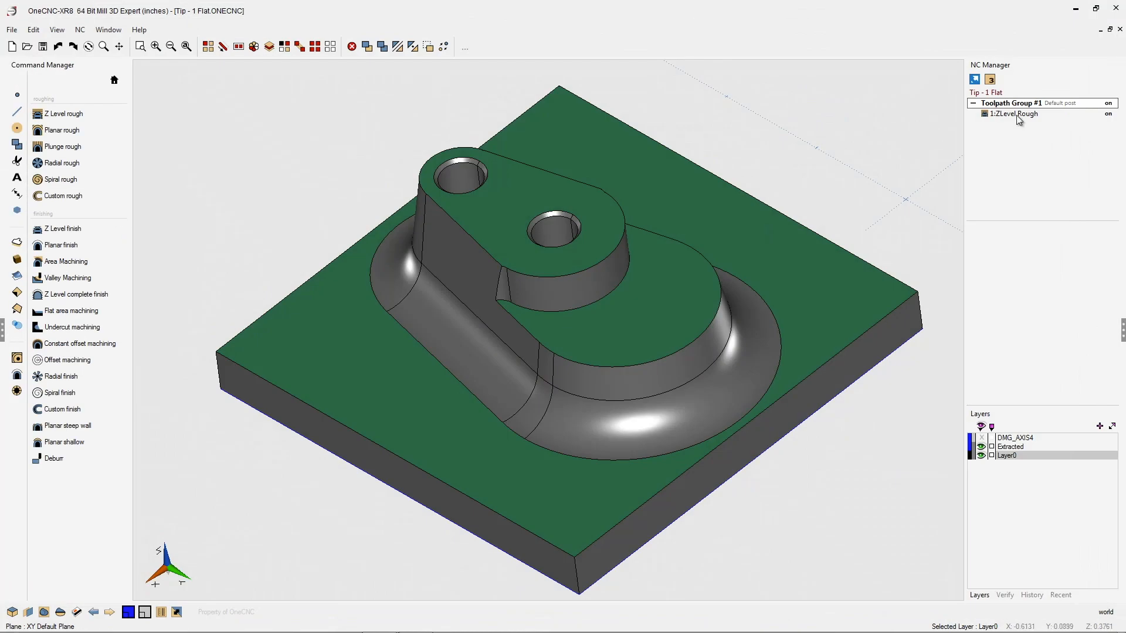
Edit the 1:ZLevel Rough operation, enable Find Flat Areas, and regenerate it.
right_click(1013, 114)
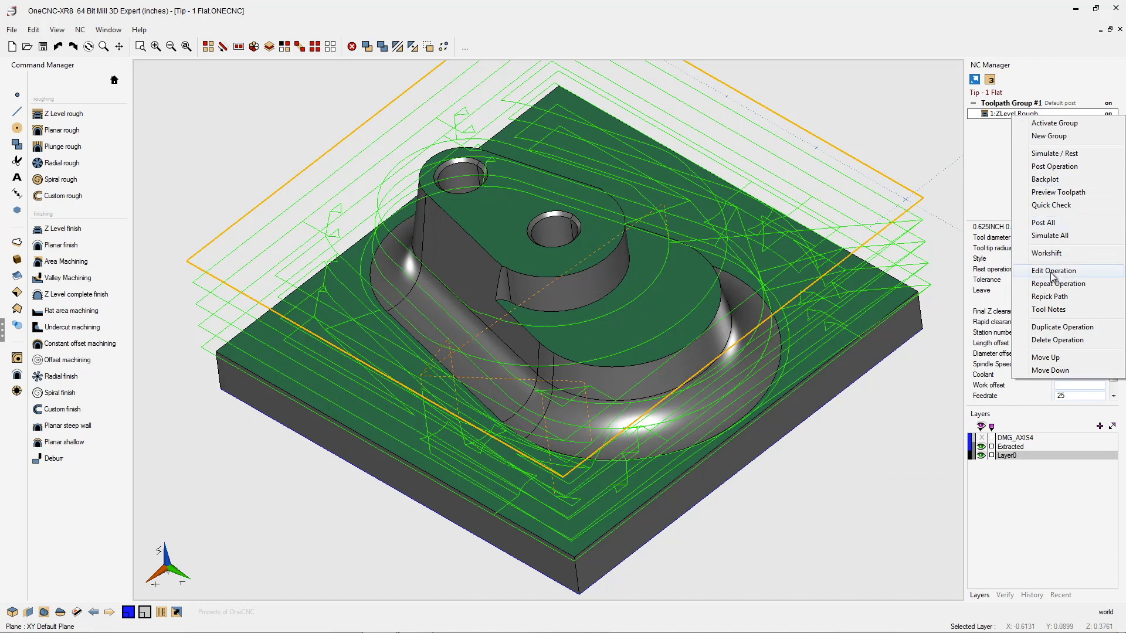
left_click(1055, 271)
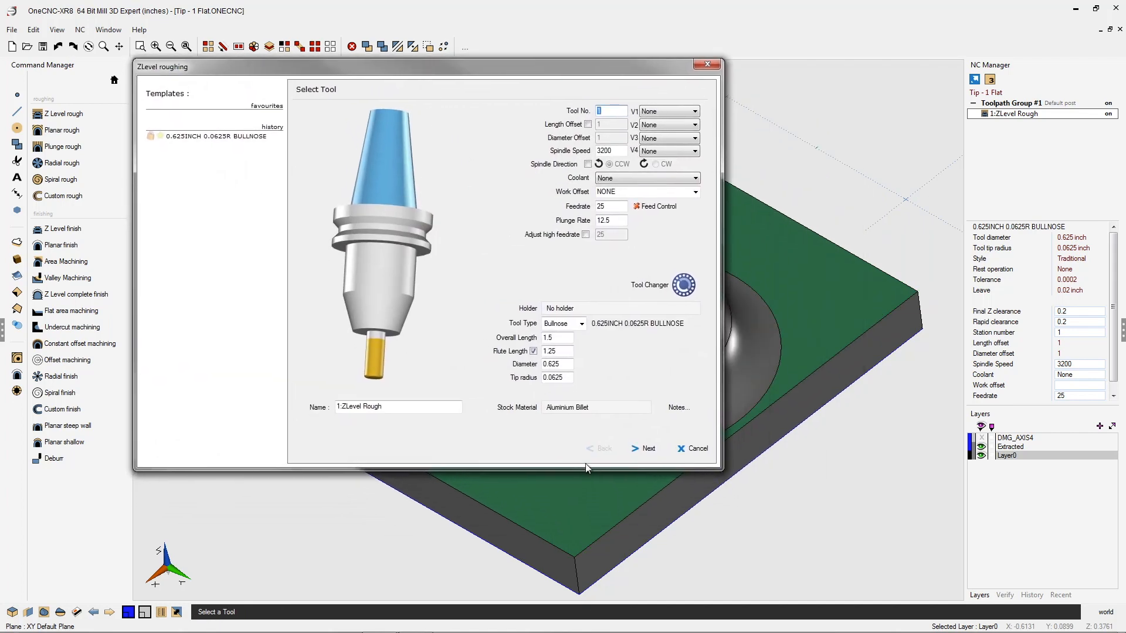
left_click(643, 448)
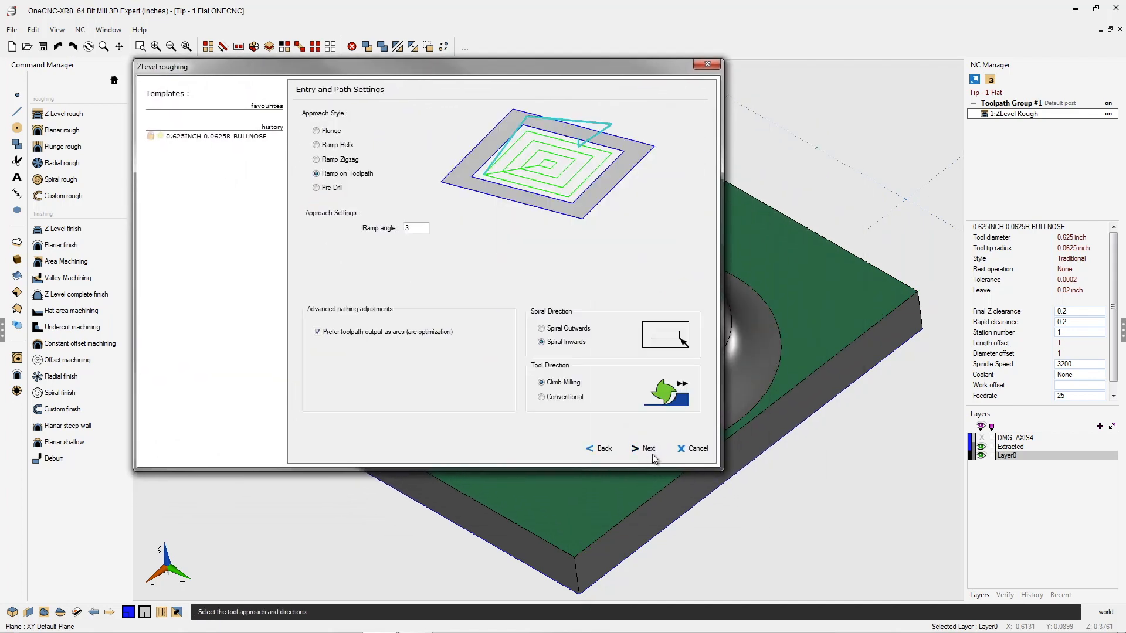
left_click(643, 448)
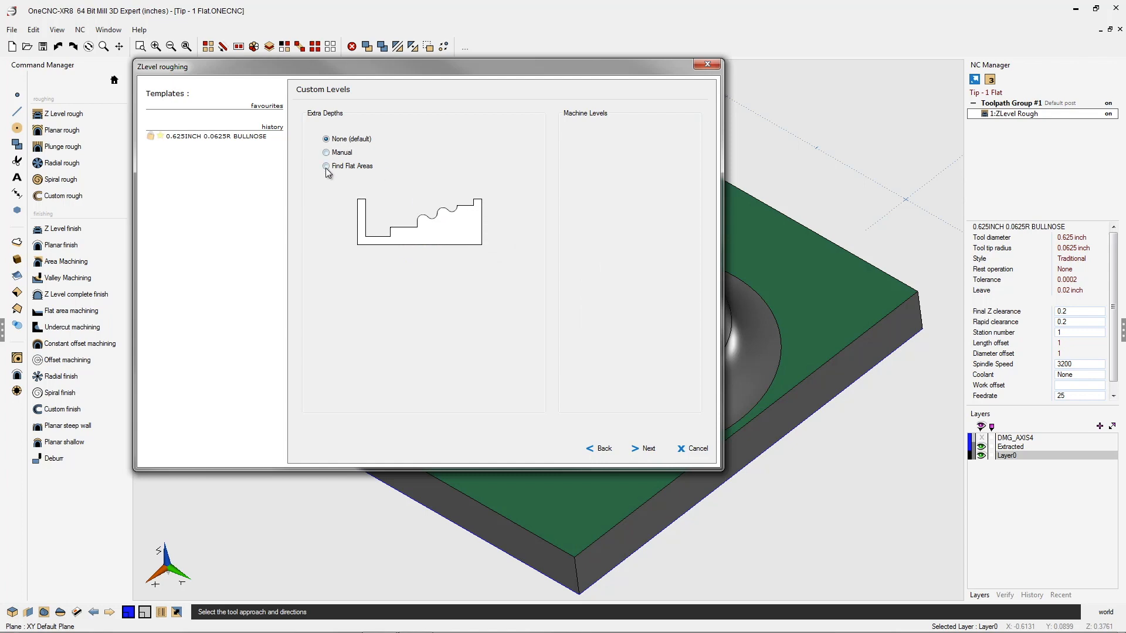
left_click(642, 448)
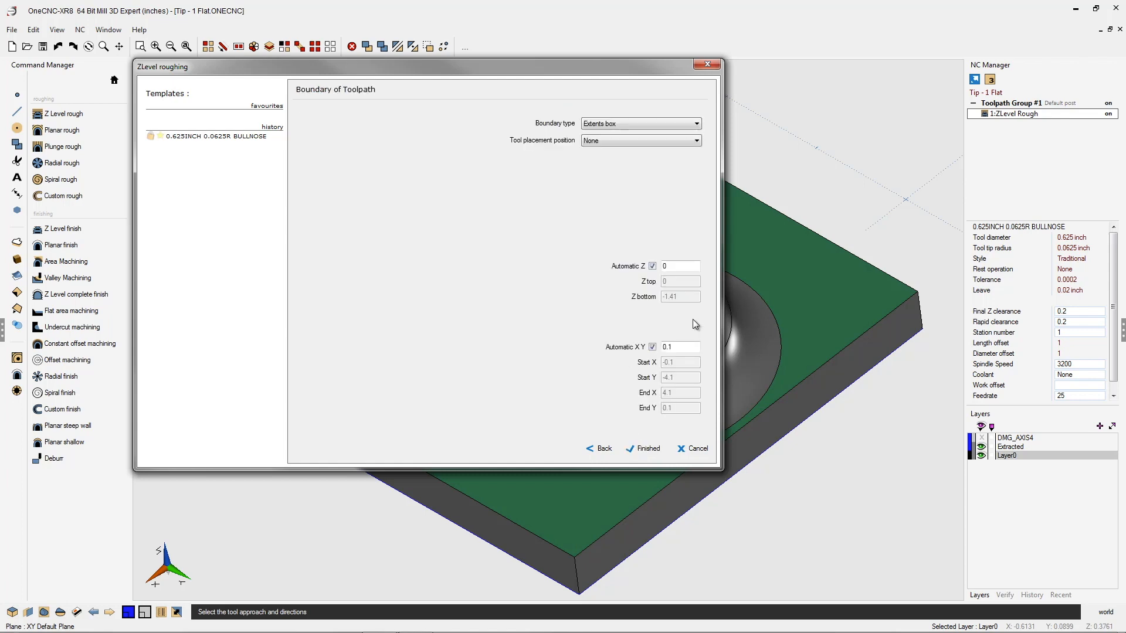
left_click(643, 448)
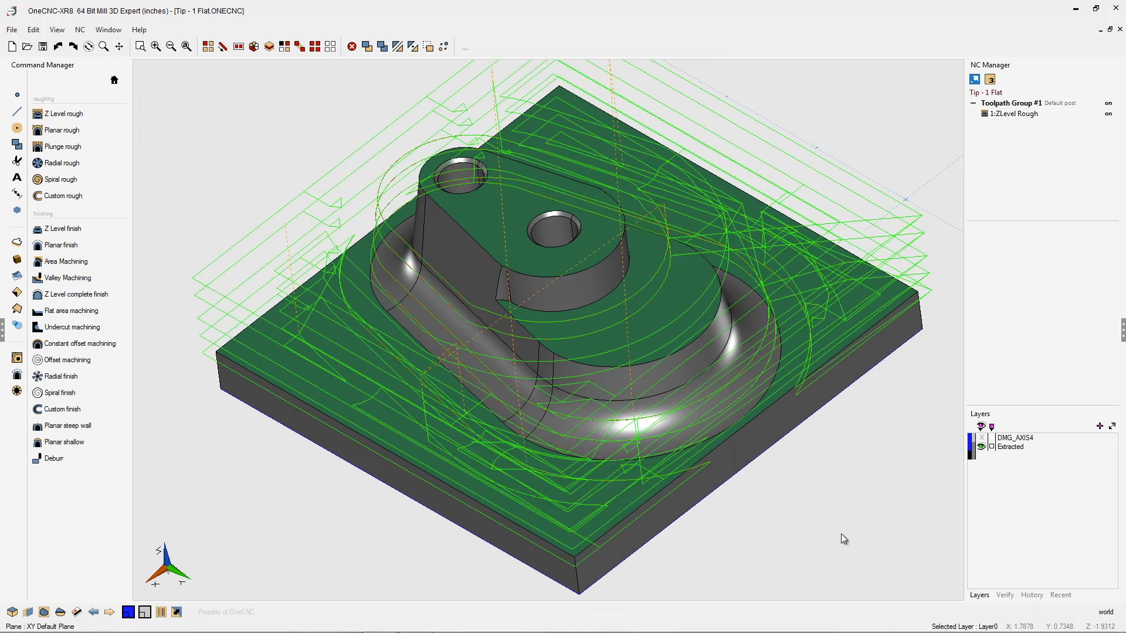
Run Simulate / Rest on Toolpath Group #1 with Pick a boundary stock.
left_click(1099, 426)
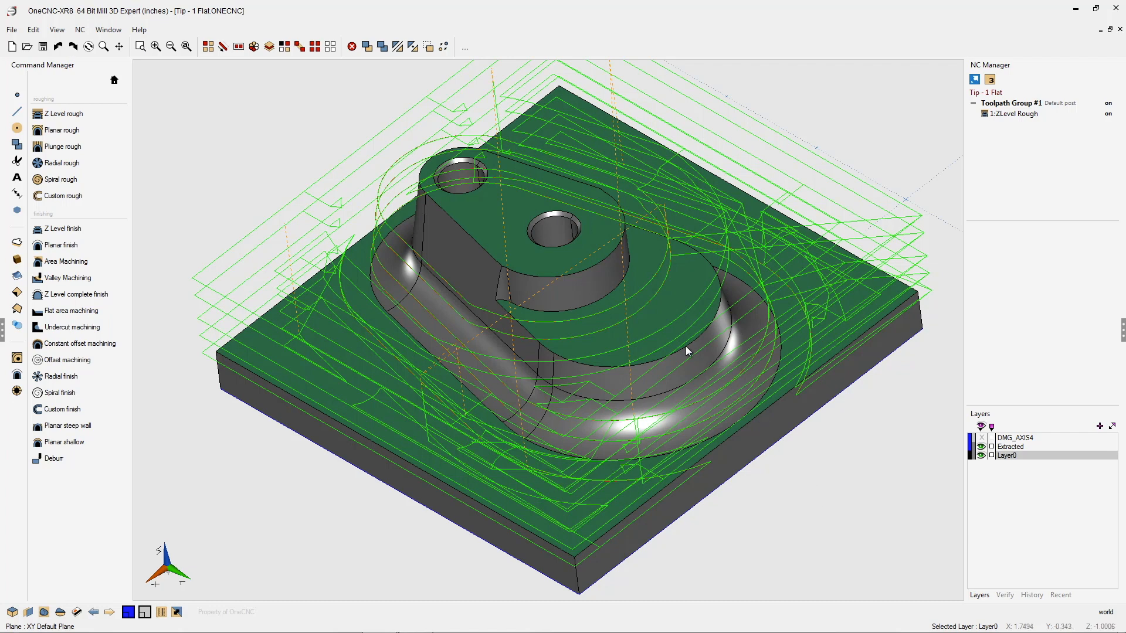
mouse_move(639, 337)
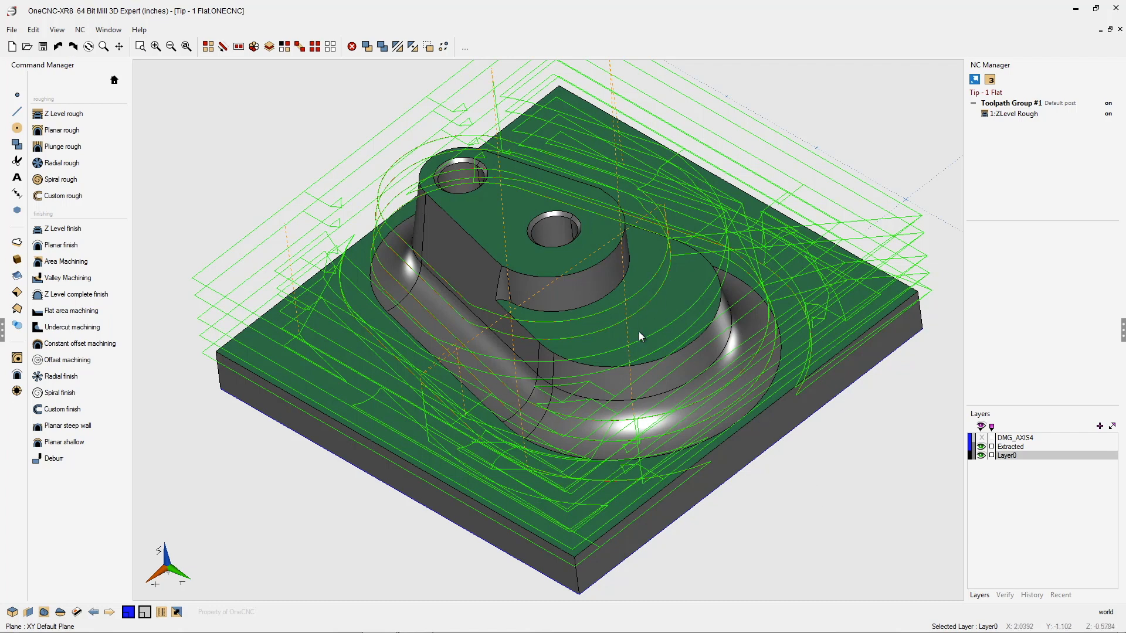
right_click(1024, 103)
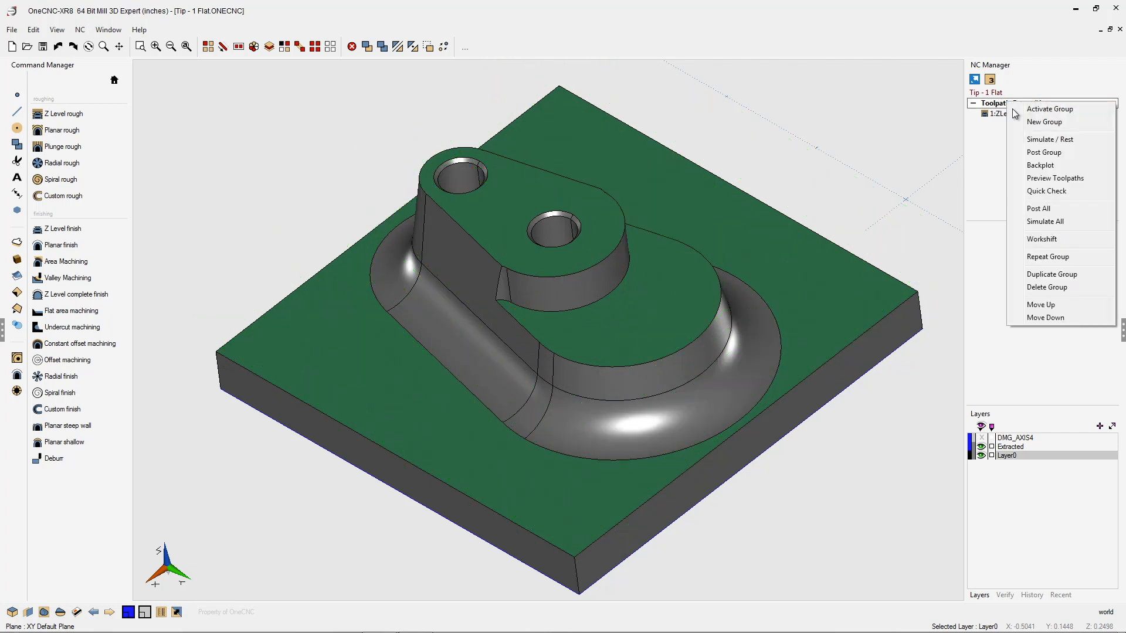
left_click(1049, 139)
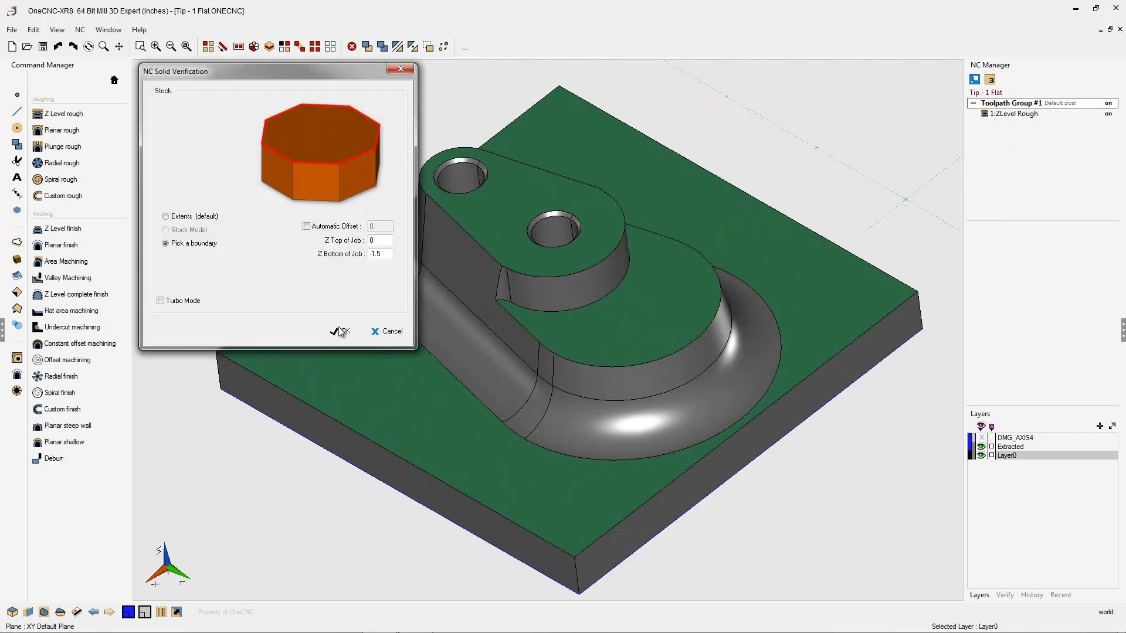
left_click(339, 331)
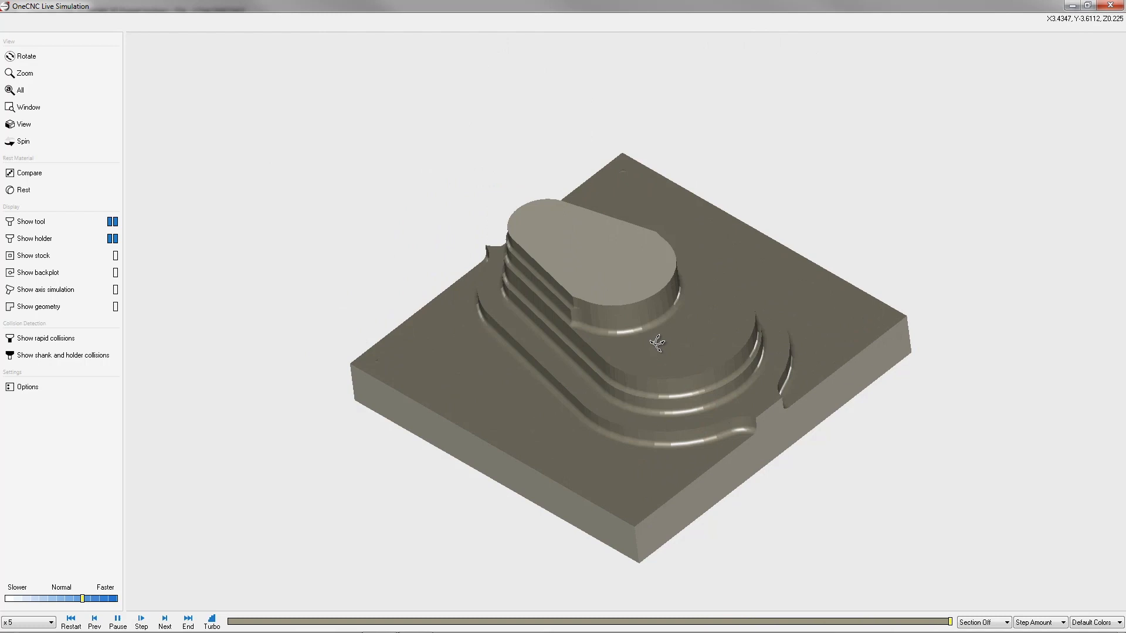
mouse_move(673, 362)
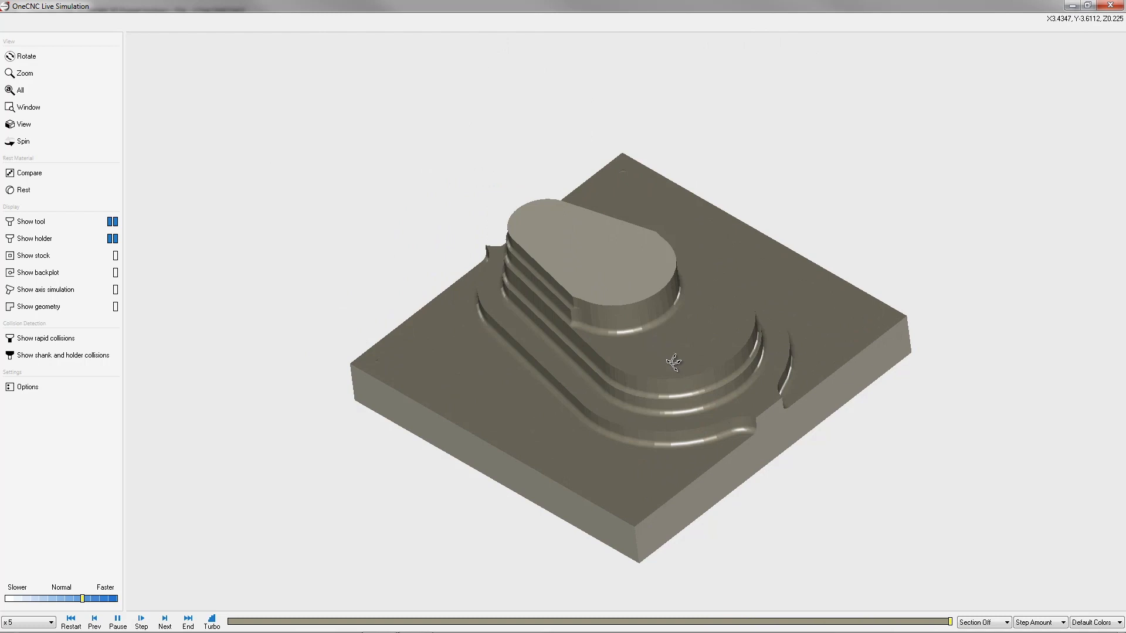
mouse_move(601, 268)
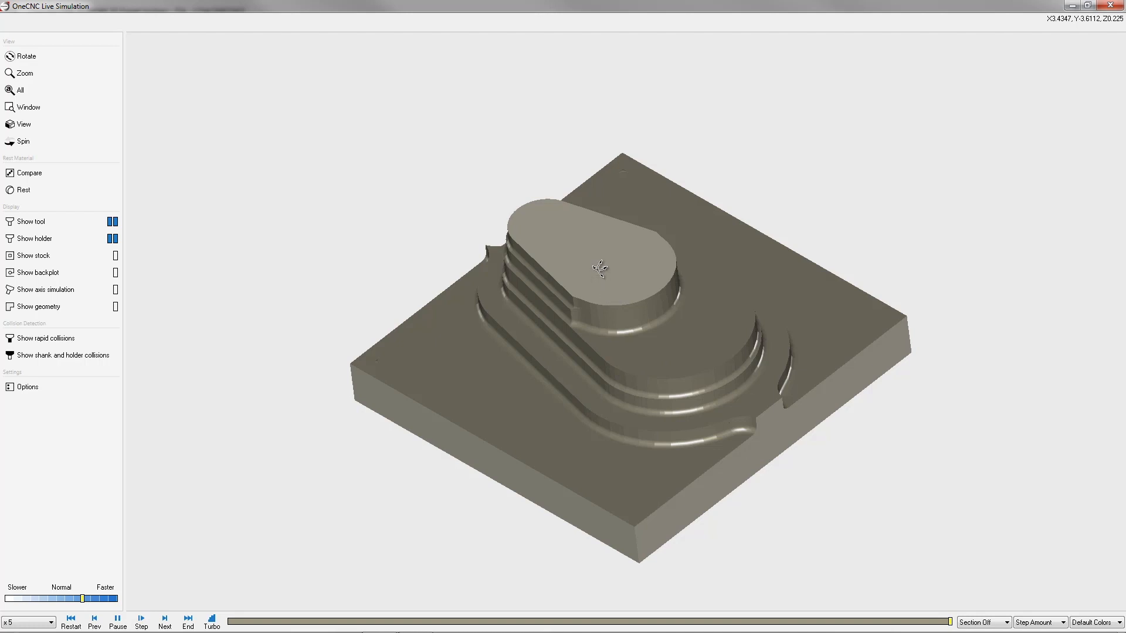
Switch the simulation to Compare with a Side section of the regenerated part.
left_click(29, 173)
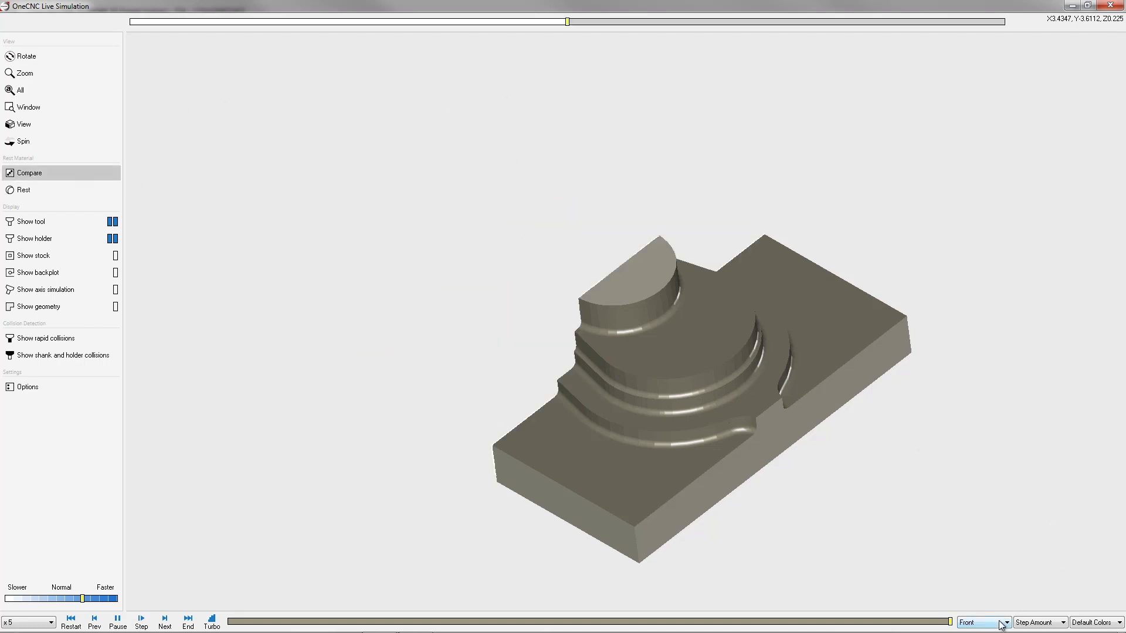
left_click(980, 623)
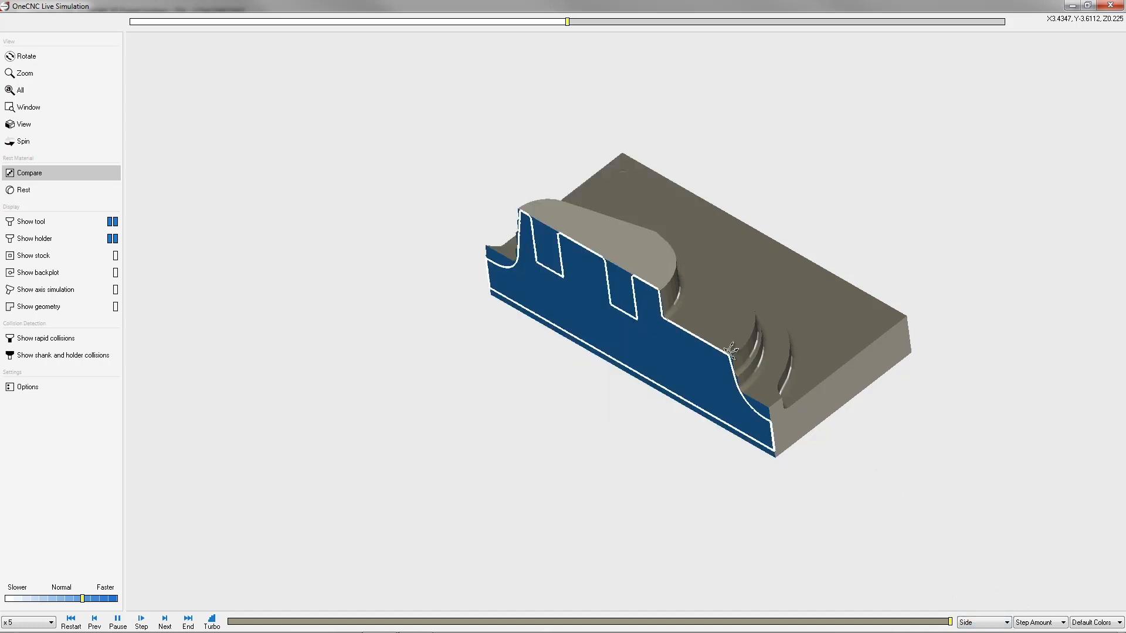
mouse_move(26, 73)
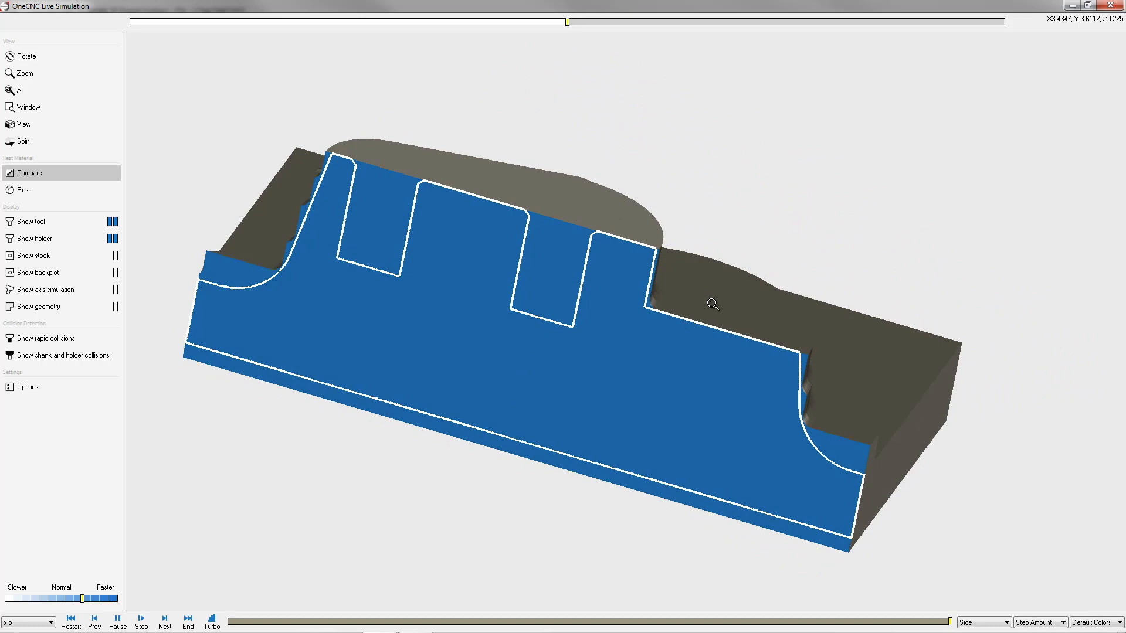
mouse_move(720, 298)
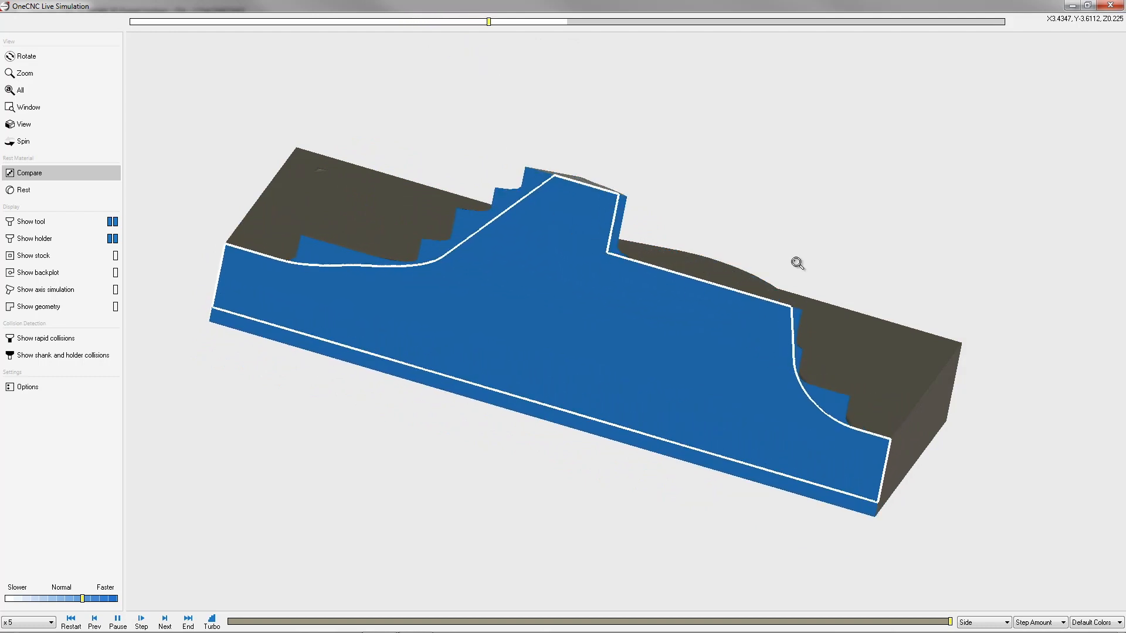
mouse_move(845, 221)
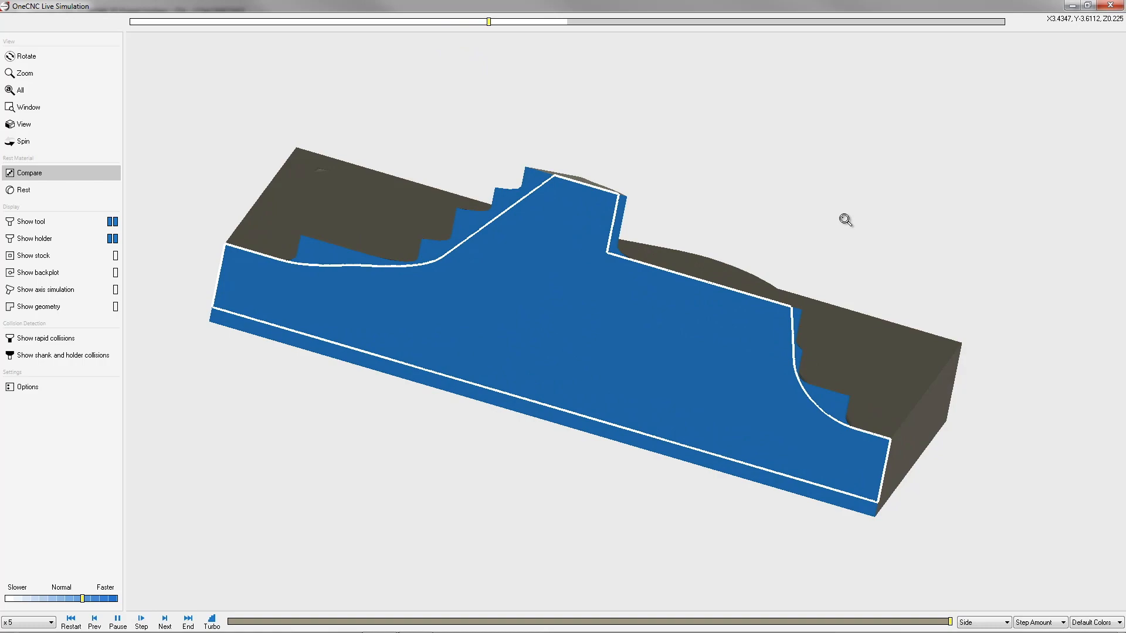